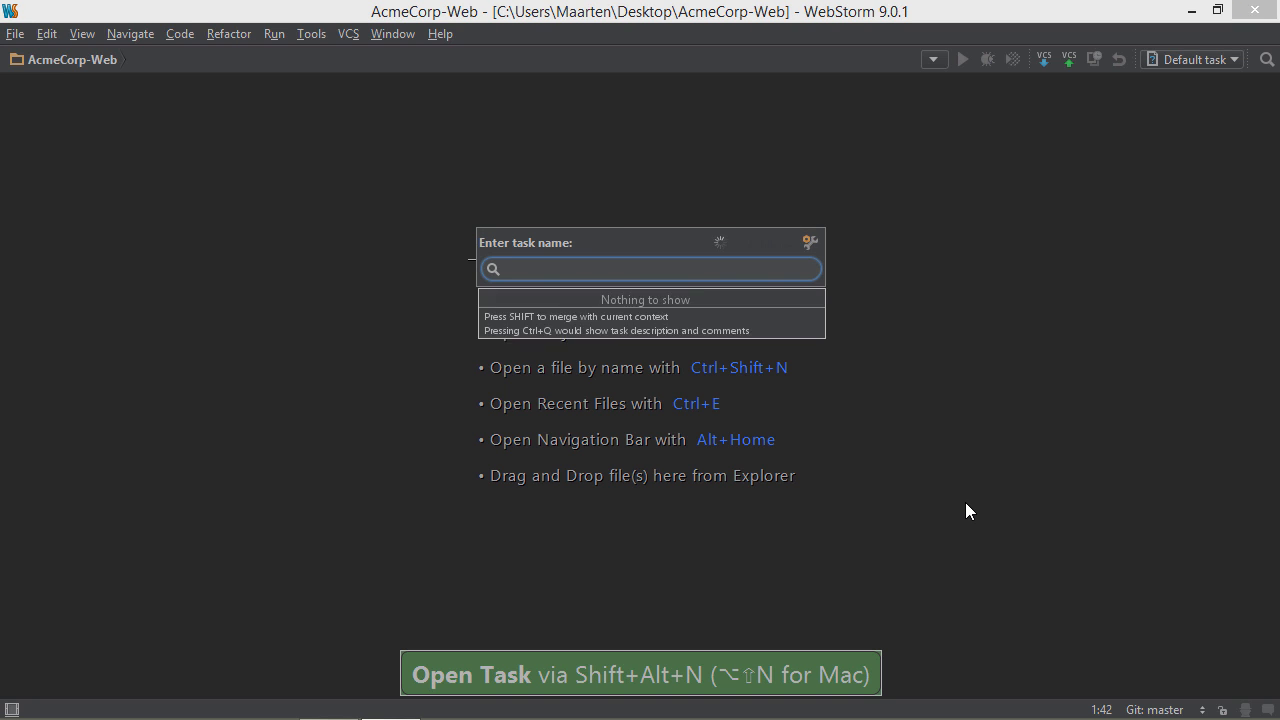
- Add a new YouTrack server from the Open Task popup's Servers configuration
{"action": "left_click", "coordinate": [810, 242]}
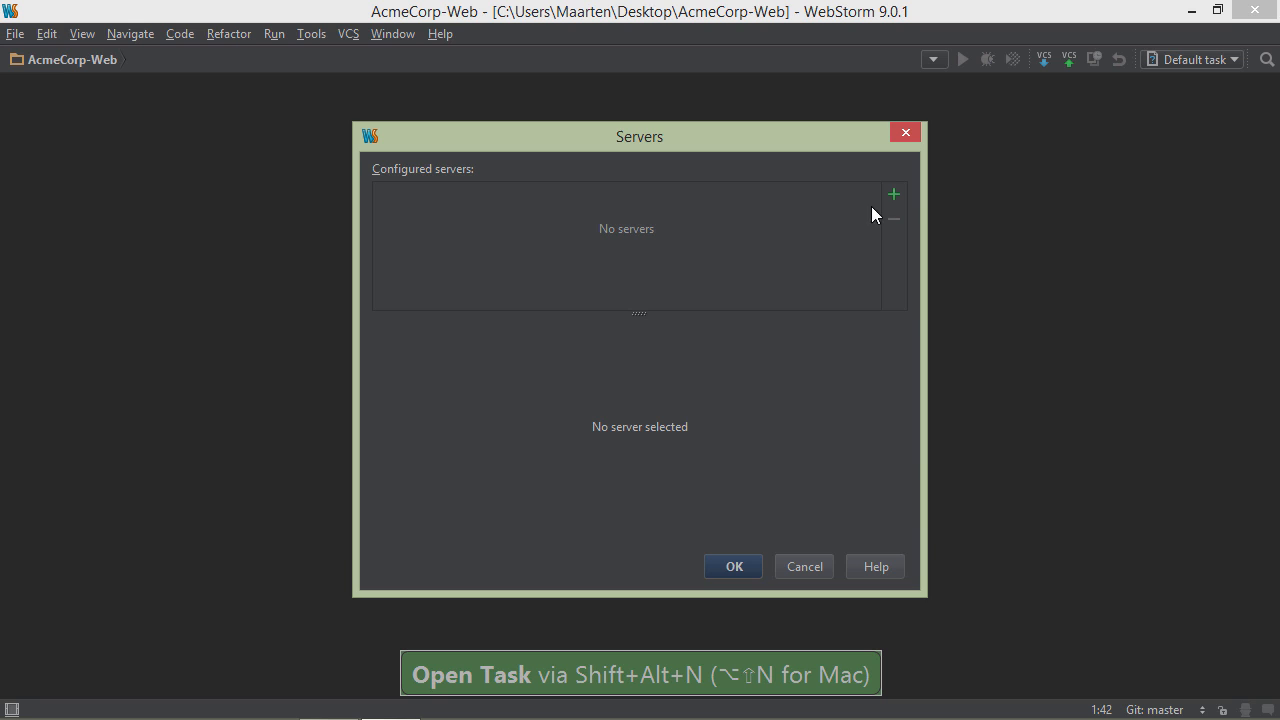
{"action": "left_click", "coordinate": [892, 194]}
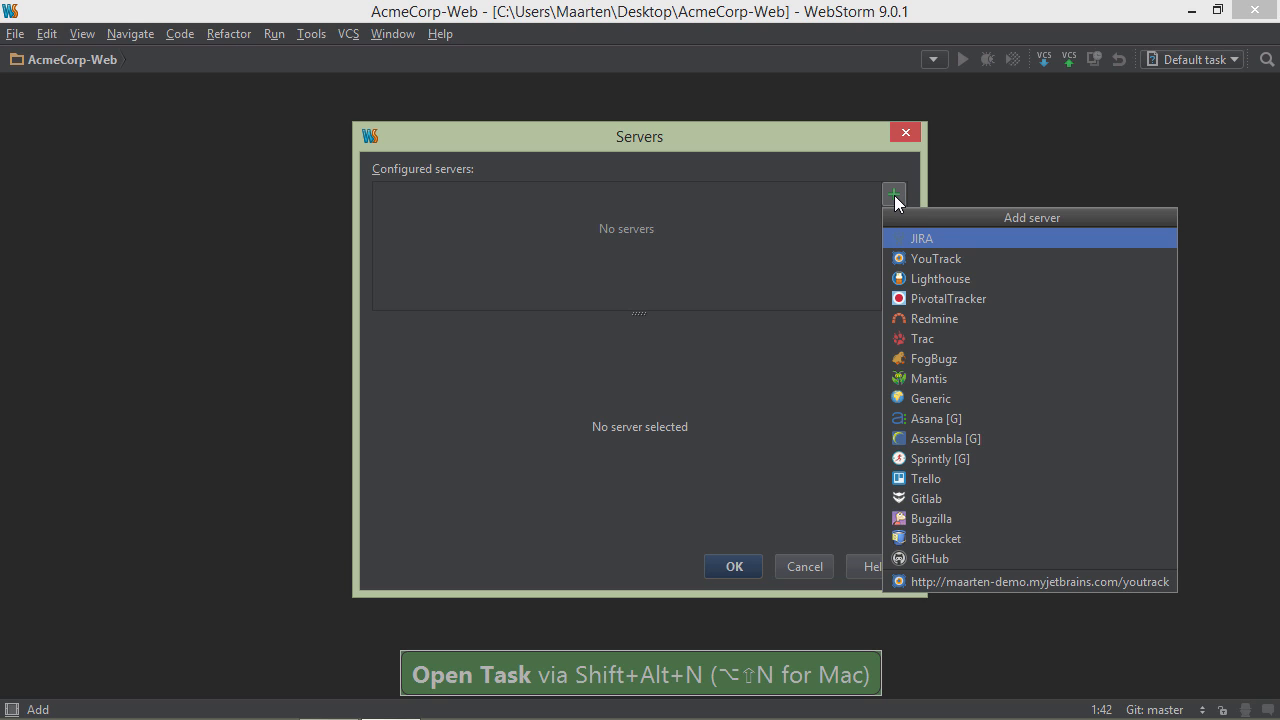
{"action": "left_click", "coordinate": [936, 258]}
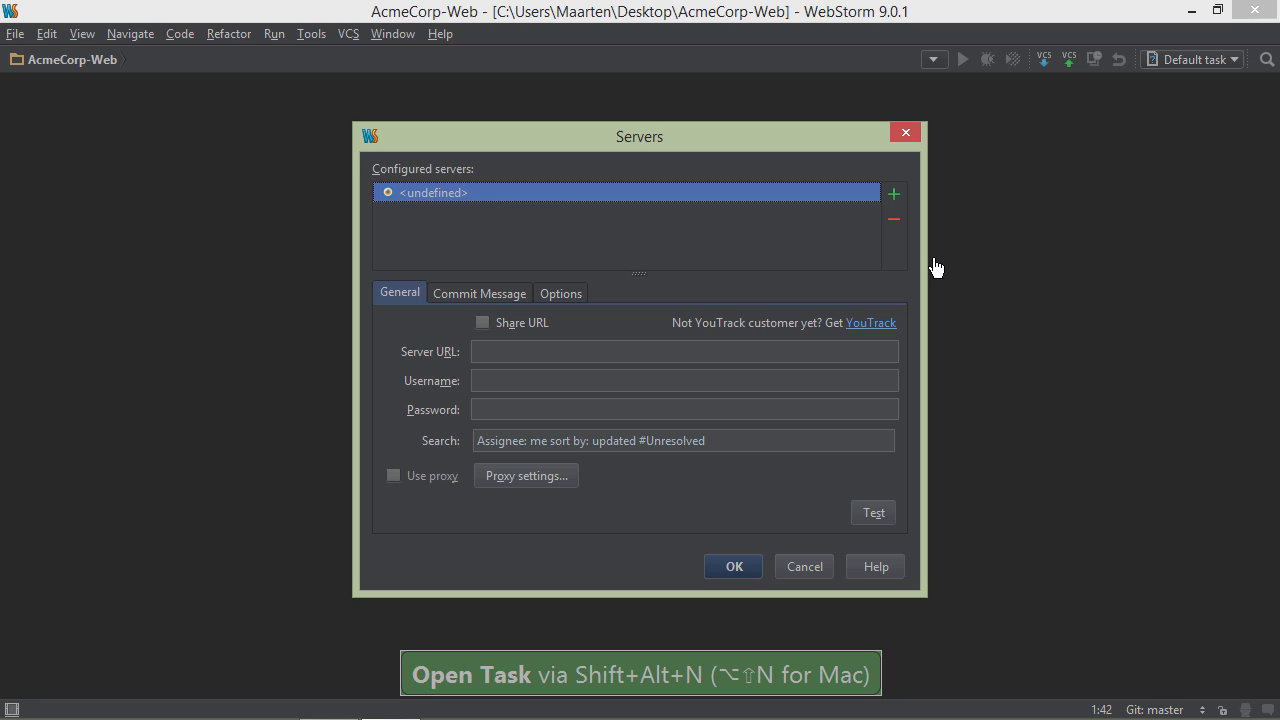
- Enter the YouTrack URL and root credentials, test the connection successfully, and move on to commit message settings
{"action": "left_click", "coordinate": [684, 352]}
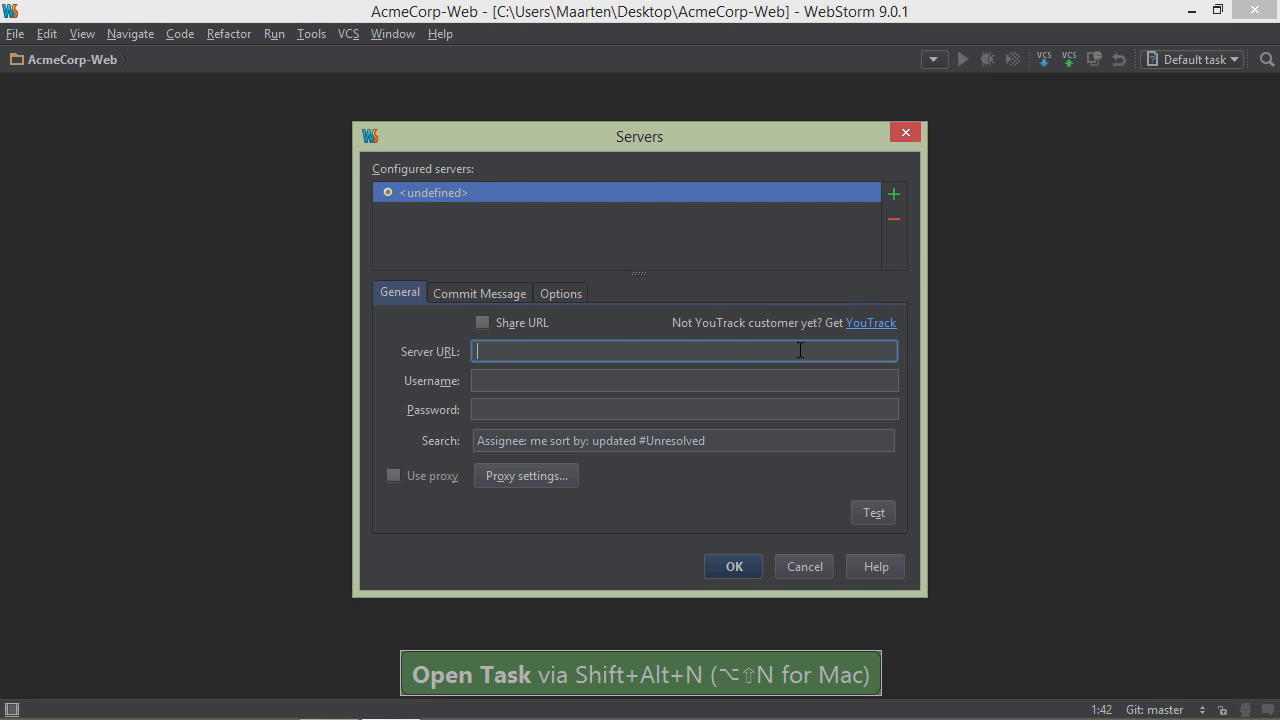
{"action": "type", "text": "root"}
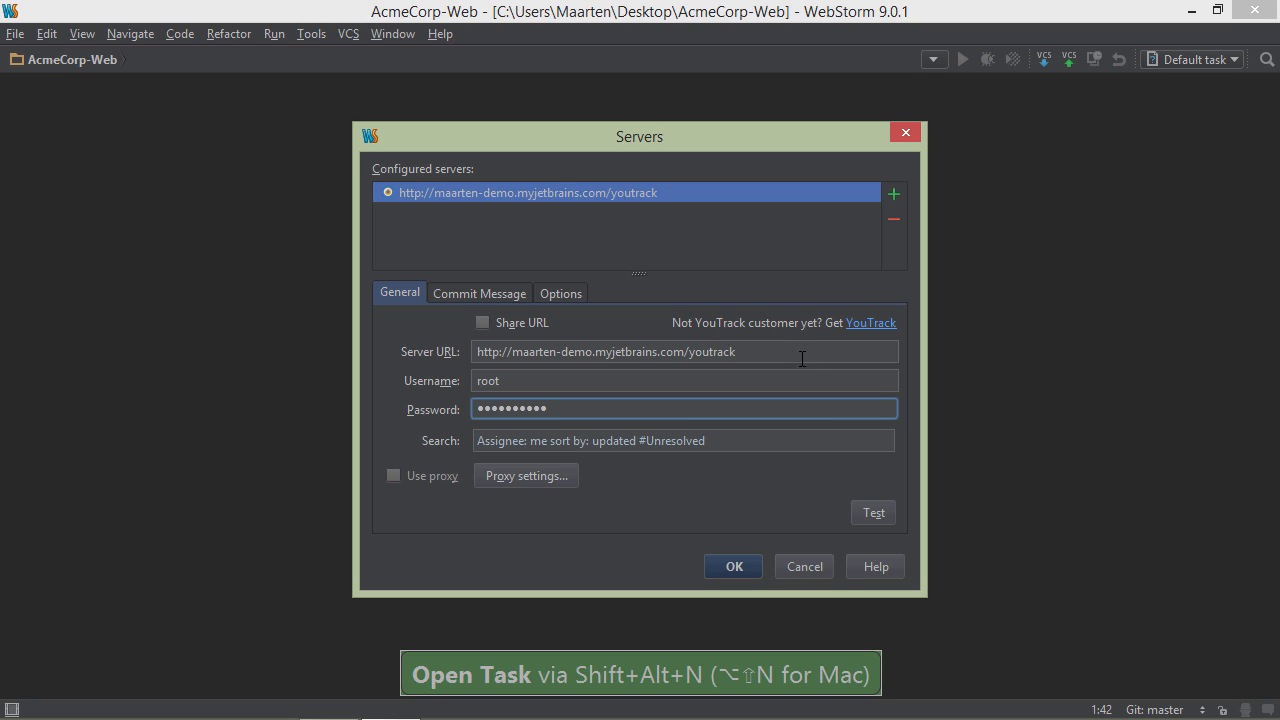
{"action": "left_click", "coordinate": [872, 512]}
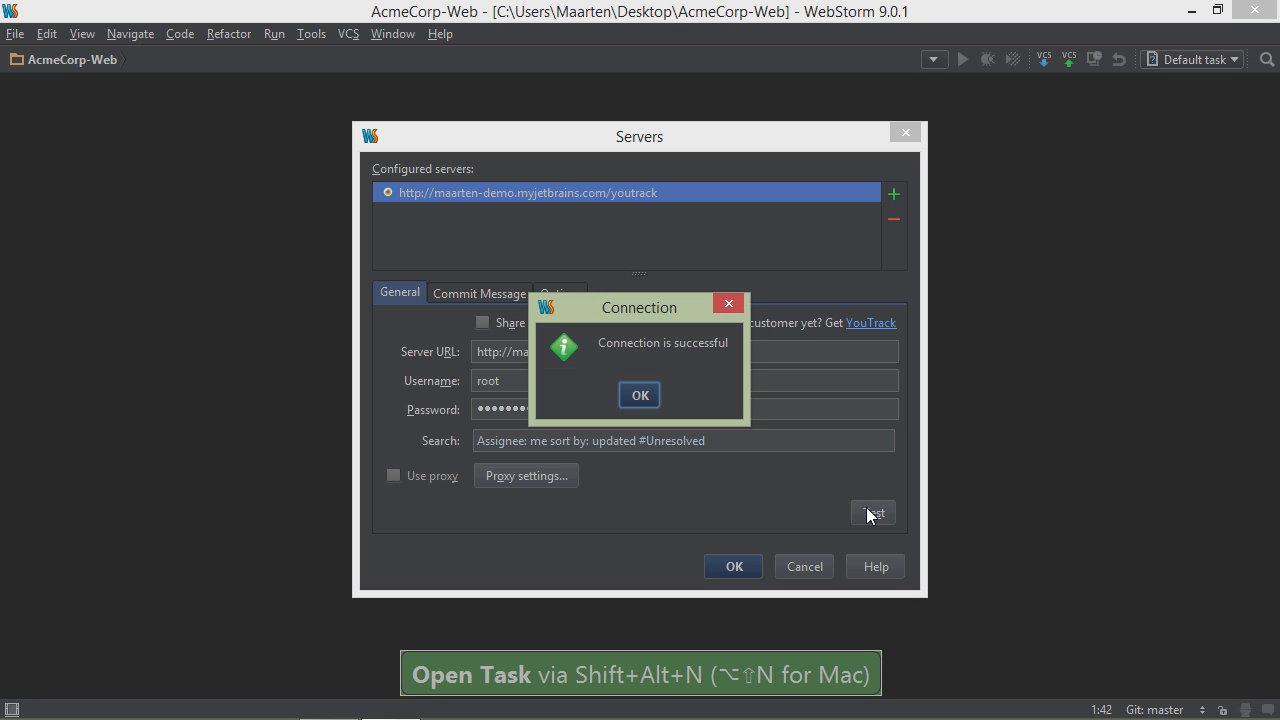
{"action": "left_click", "coordinate": [640, 394]}
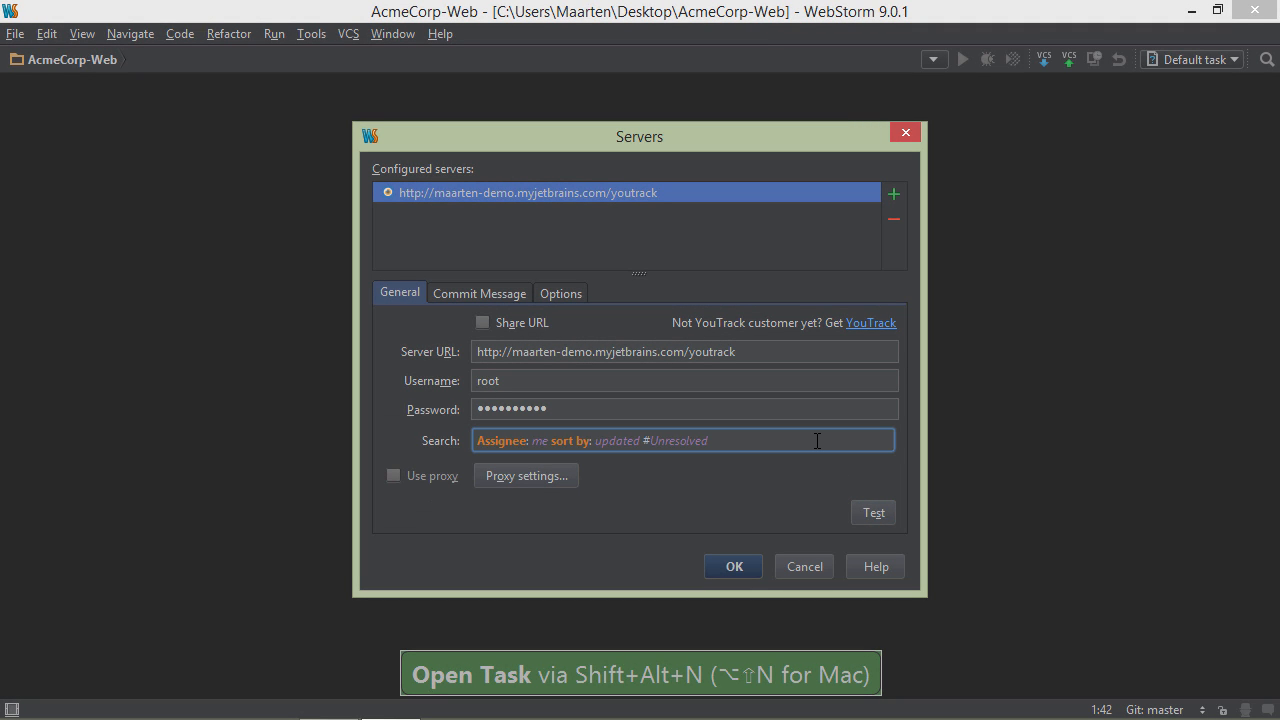
{"action": "type", "text": "pro"}
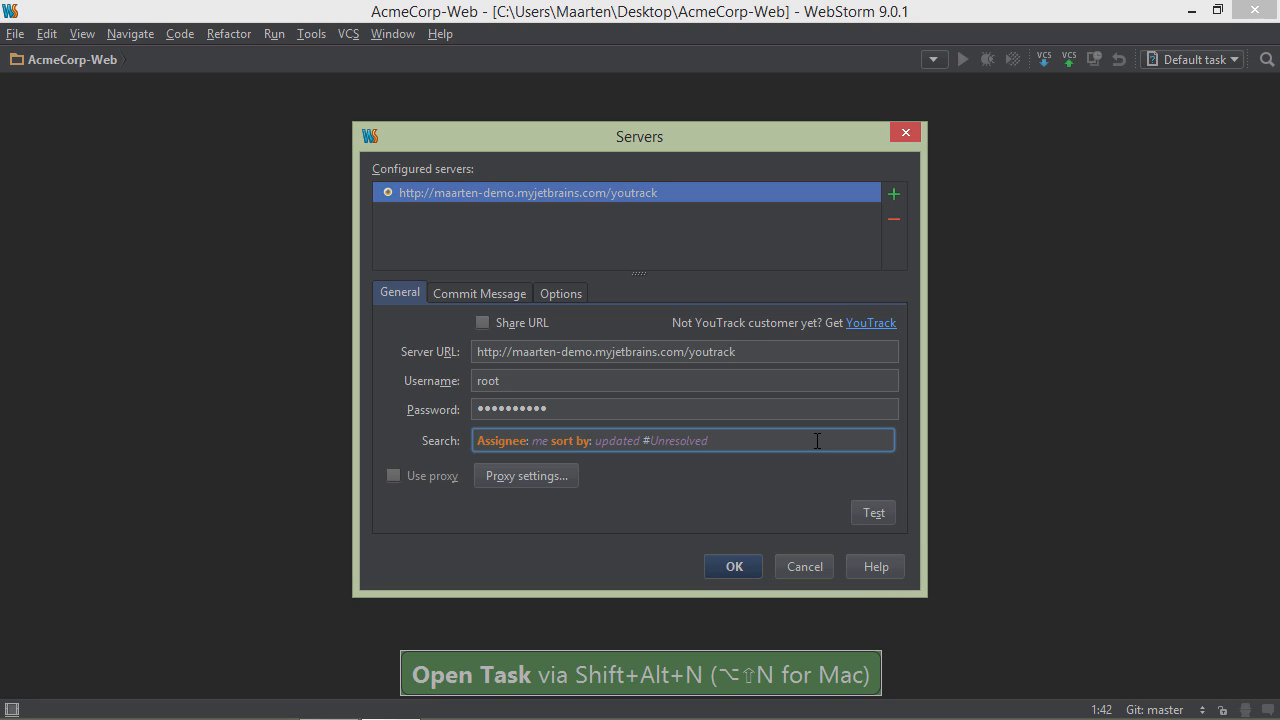
{"action": "left_click", "coordinate": [480, 292]}
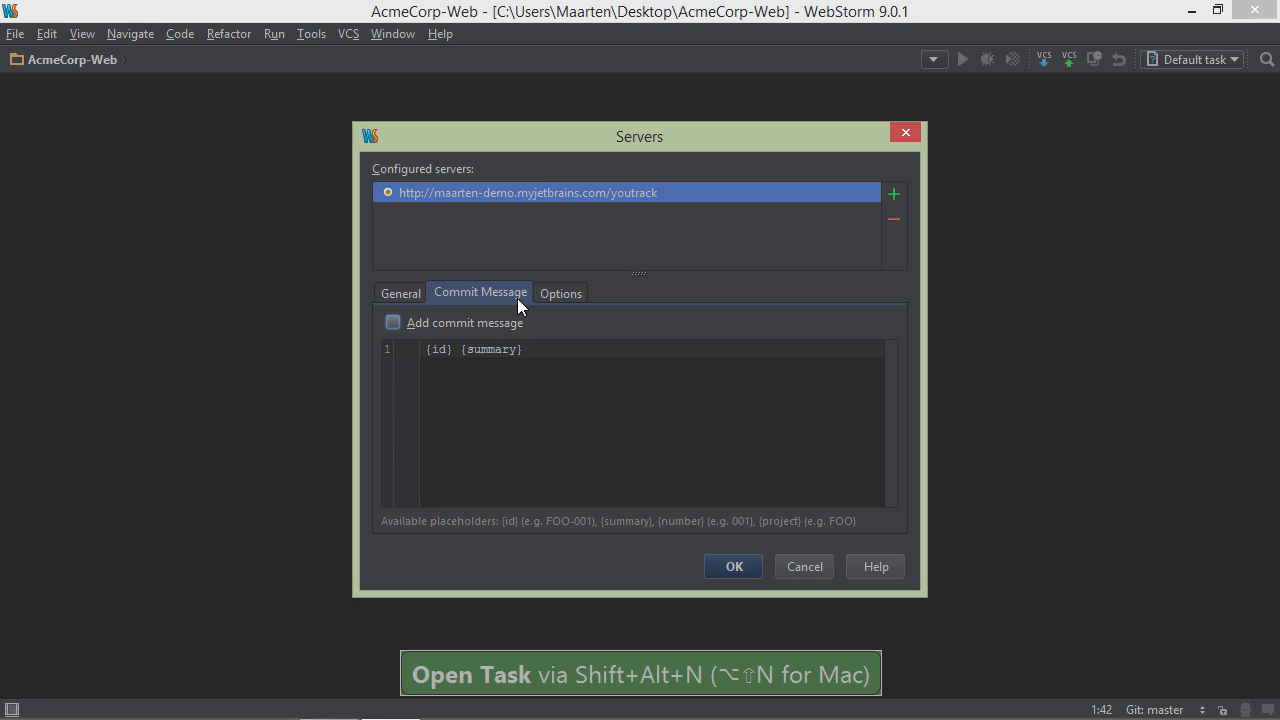
- Enable Add commit message with issue id and summary, review Options states, and save the server
{"action": "left_click", "coordinate": [392, 322]}
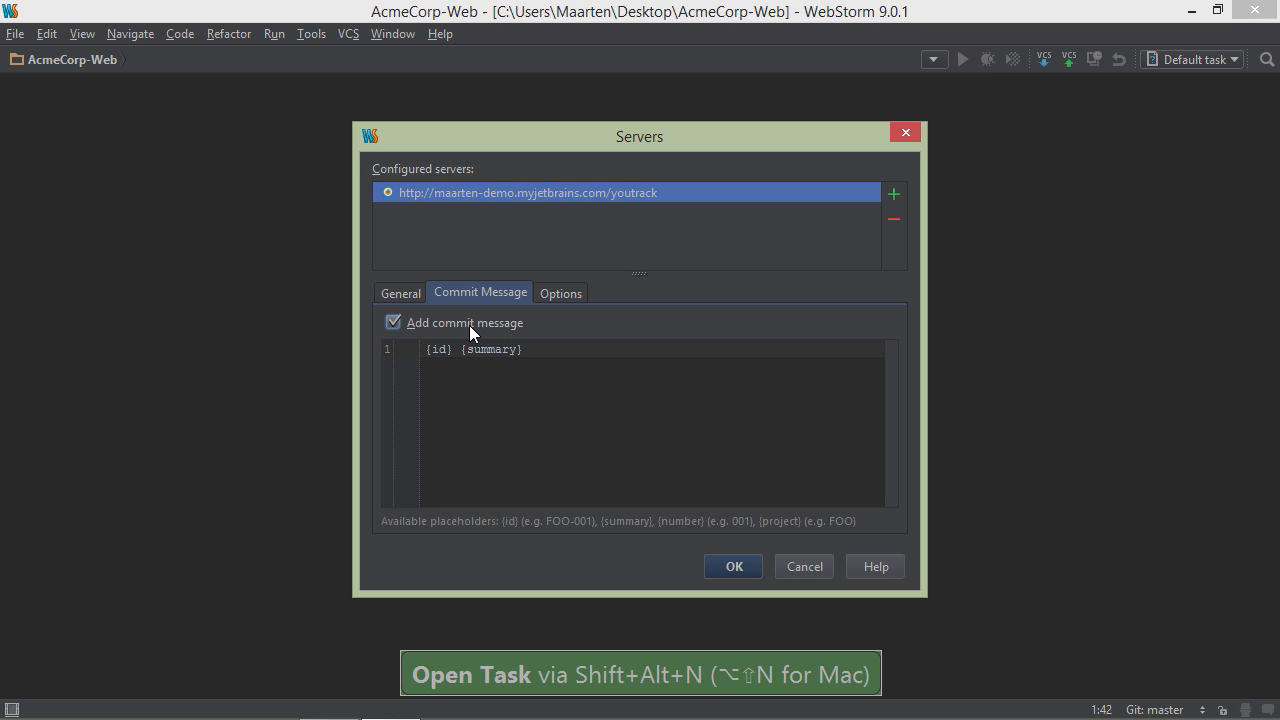
{"action": "left_click", "coordinate": [560, 292]}
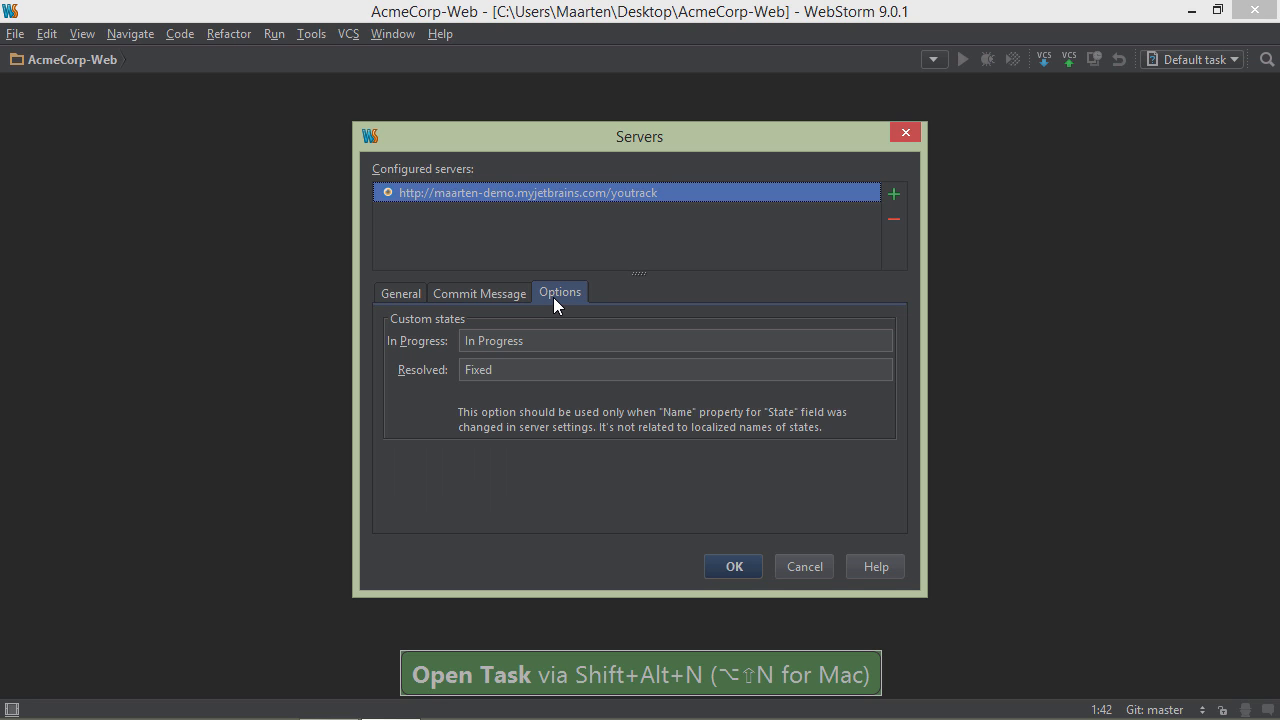
{"action": "left_click", "coordinate": [676, 340]}
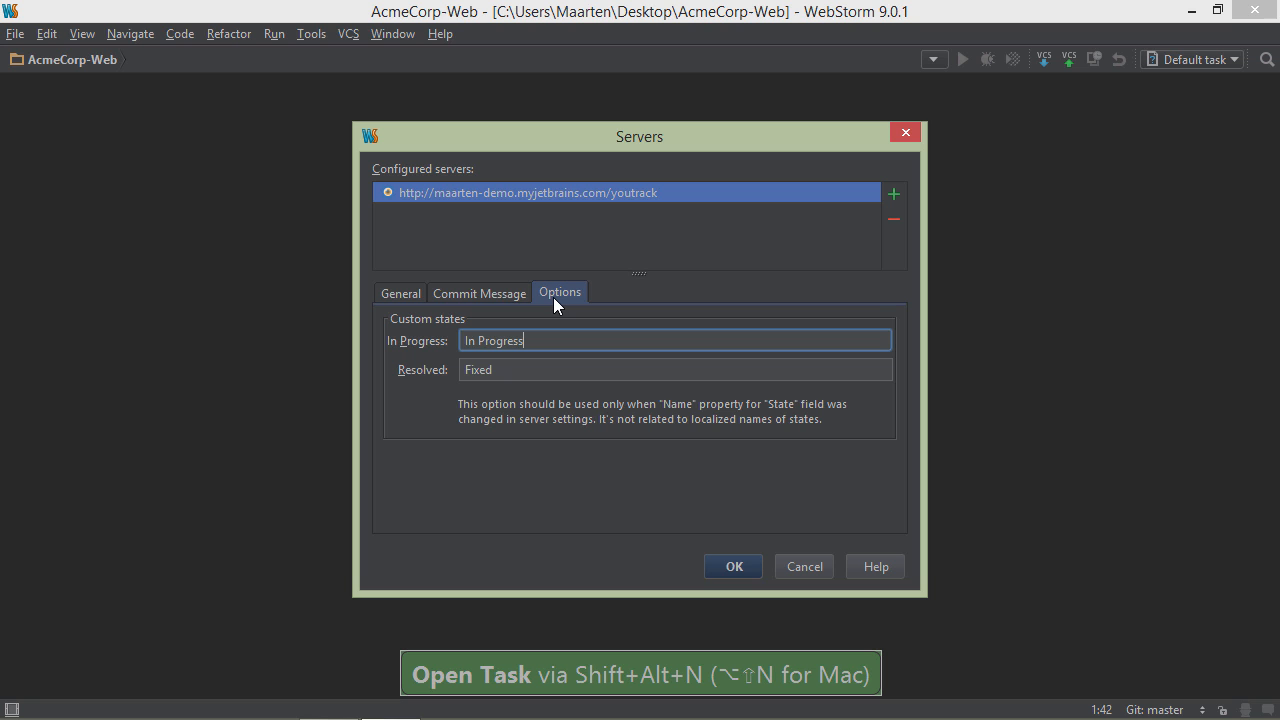
{"action": "mouse_move", "coordinate": [744, 556]}
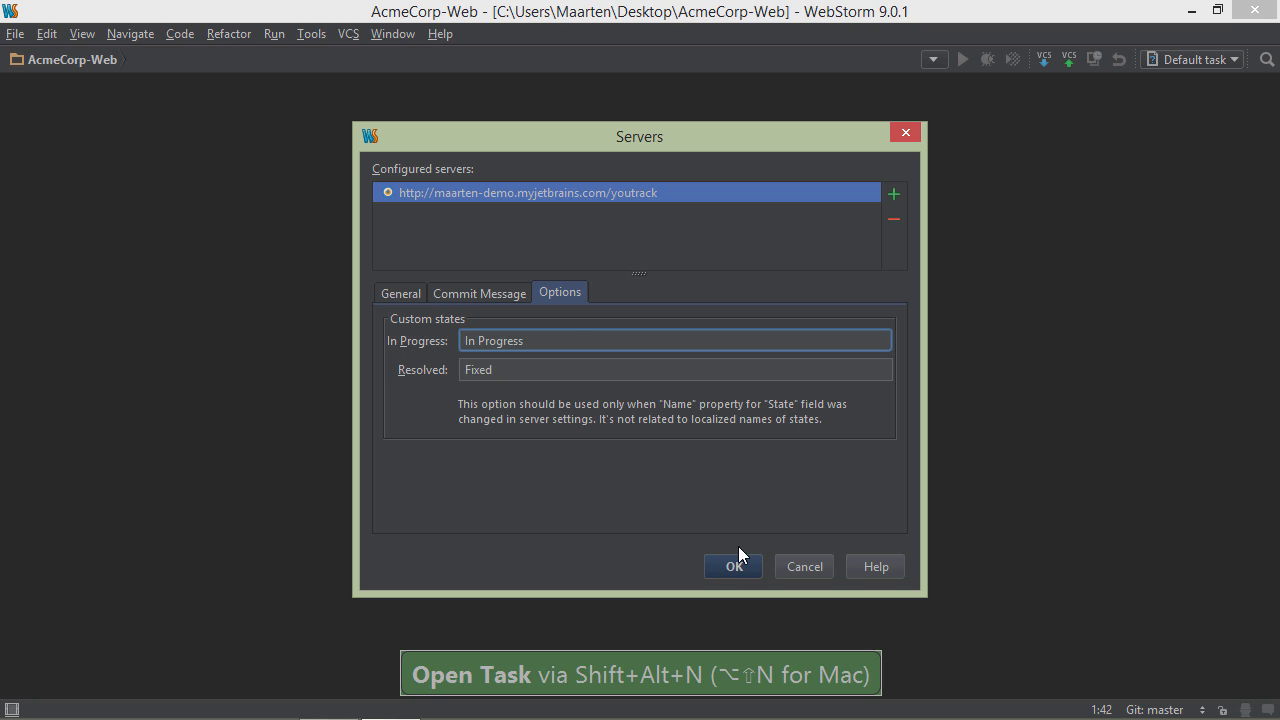
{"action": "left_click", "coordinate": [732, 566]}
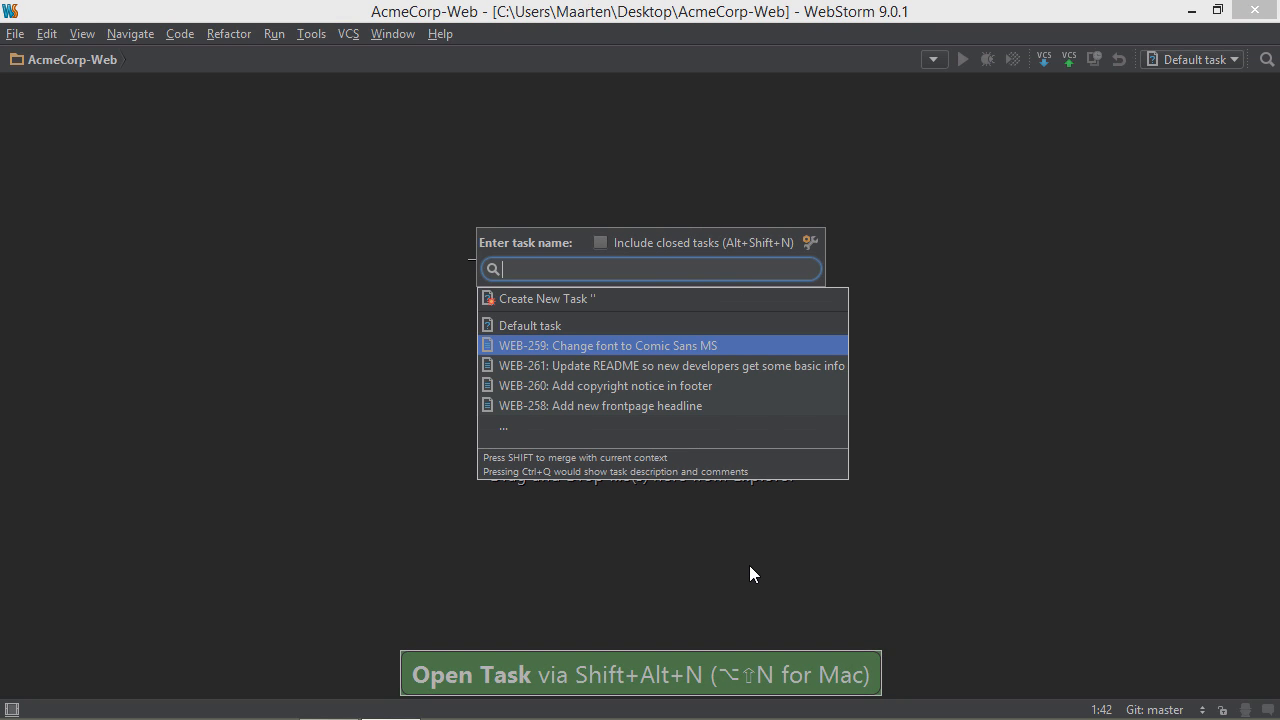
- Filter the task list by font and pick WEB-259: Change font to Comic Sans MS
{"action": "type", "text": "front"}
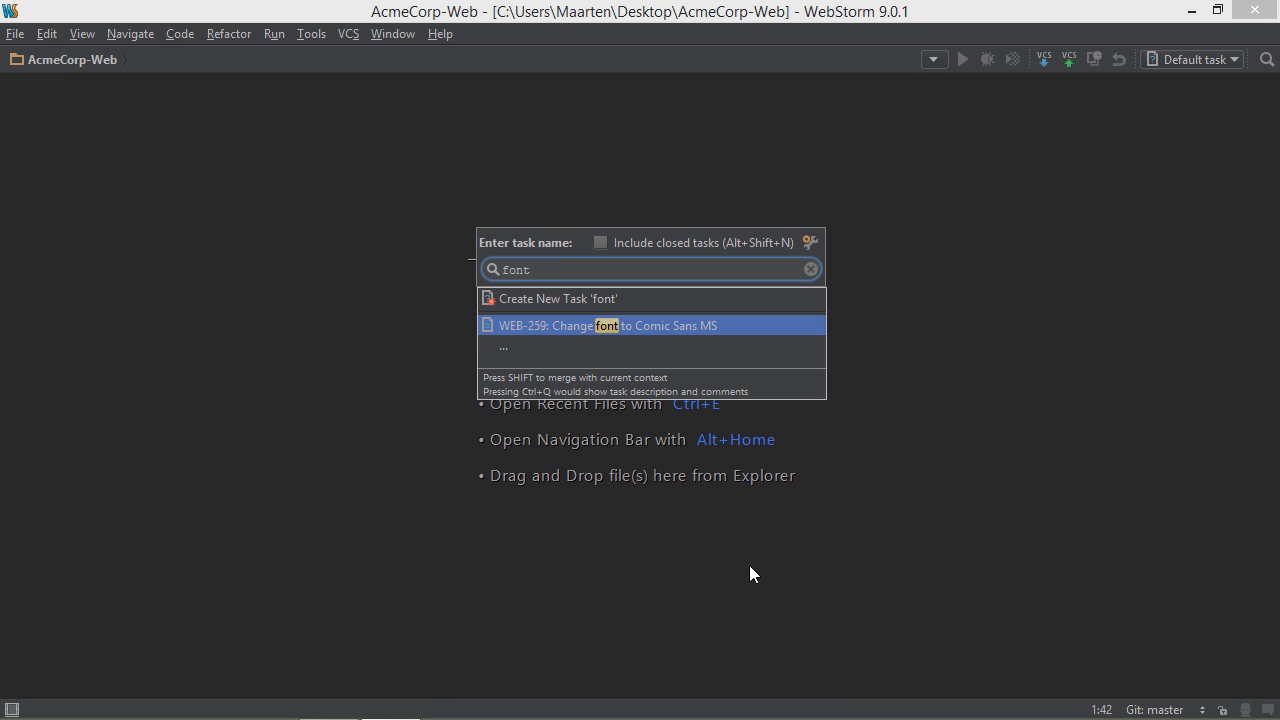
{"action": "key", "text": "ctrl+q"}
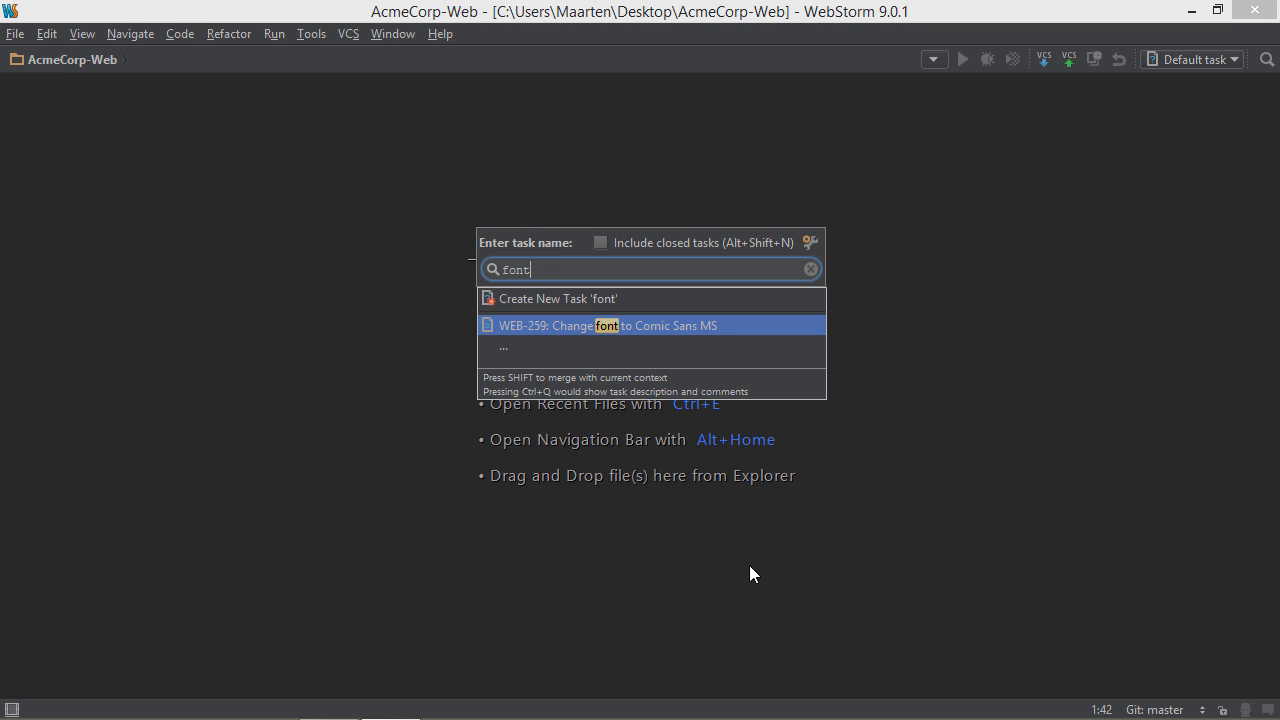
{"action": "left_click", "coordinate": [608, 324]}
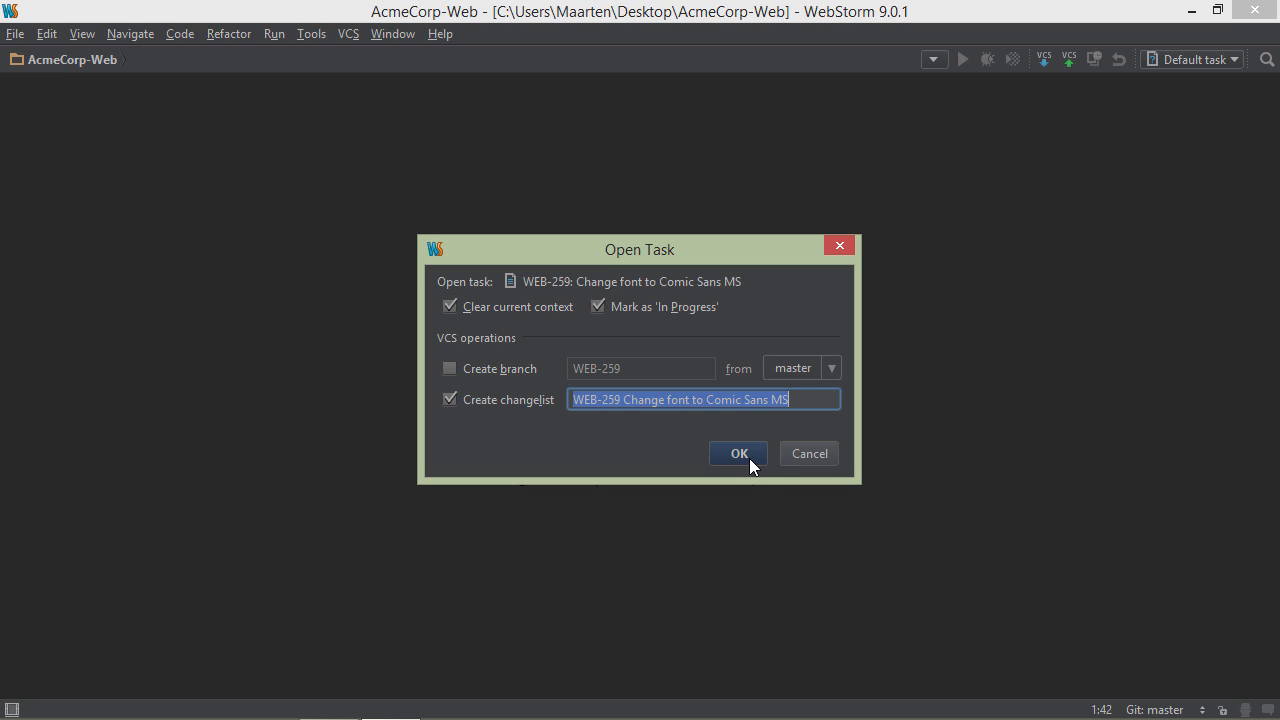
{"action": "left_click", "coordinate": [738, 452]}
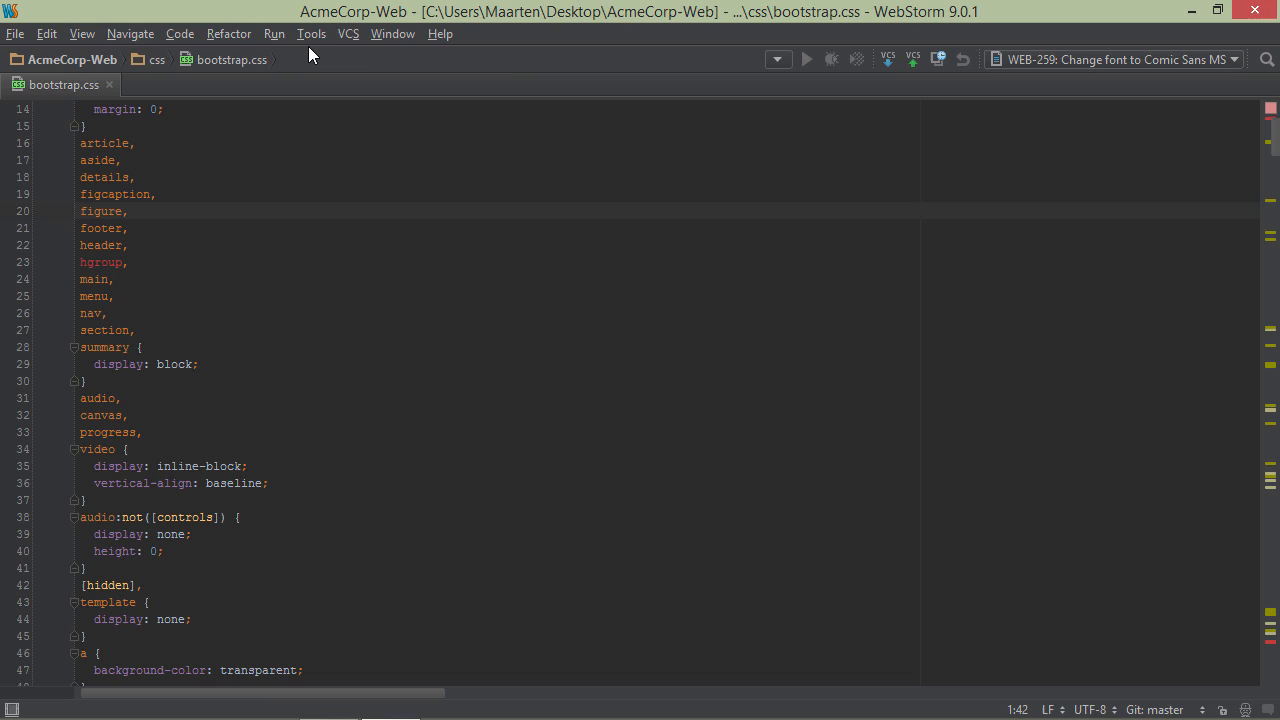
{"action": "left_click", "coordinate": [312, 32]}
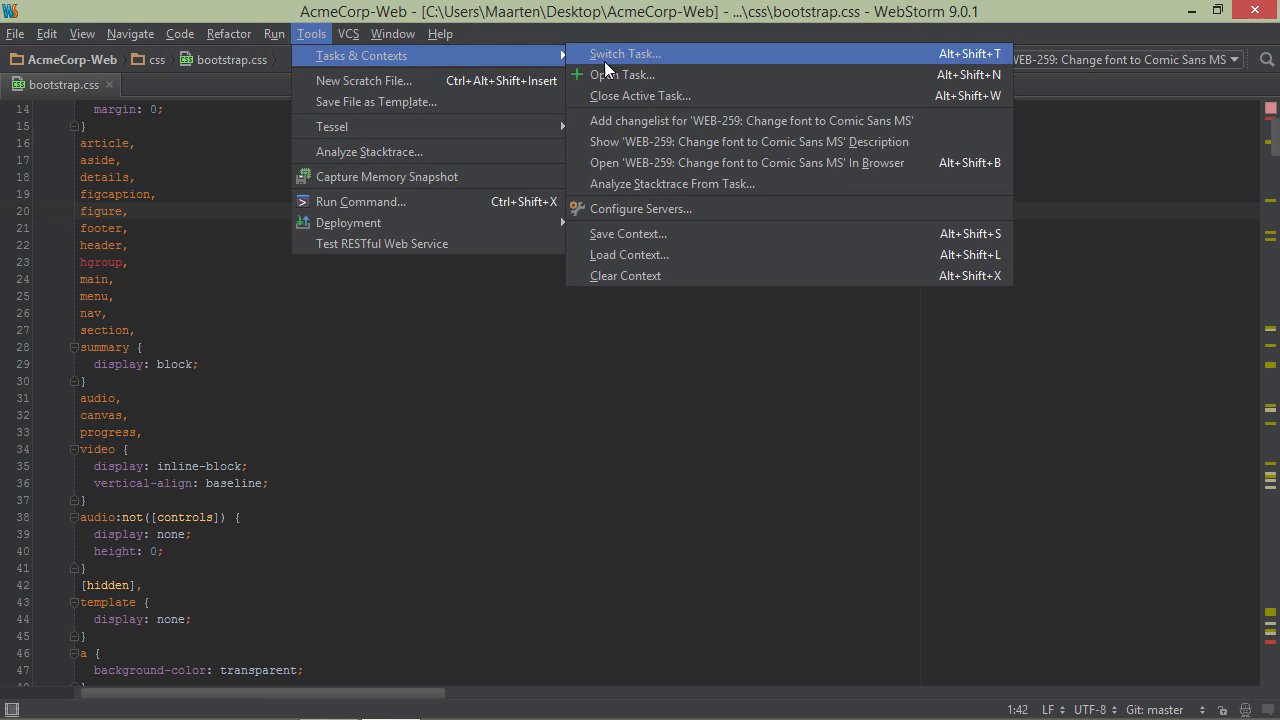
{"action": "left_click", "coordinate": [744, 162]}
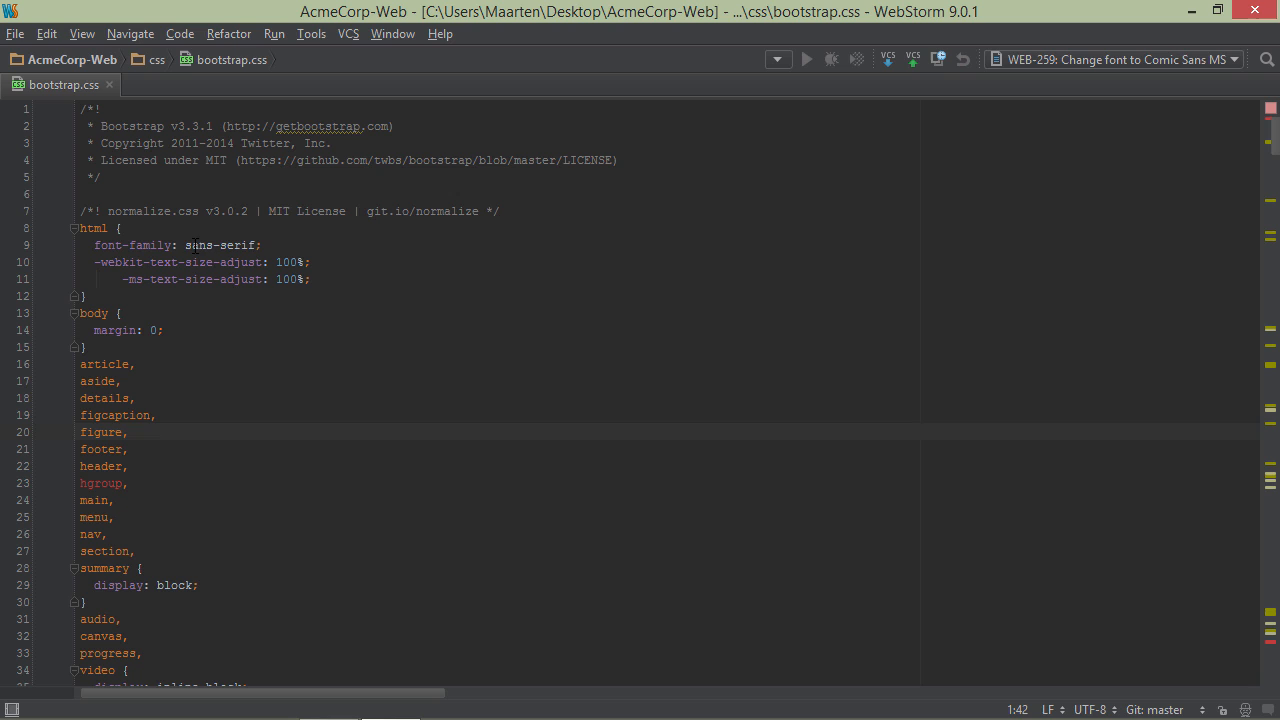
- Replace sans-serif on line 9 of bootstrap.css with 'Comic Sans MS' and save all
{"action": "double_click", "coordinate": [218, 244]}
{"action": "type", "text": "'Comic "}
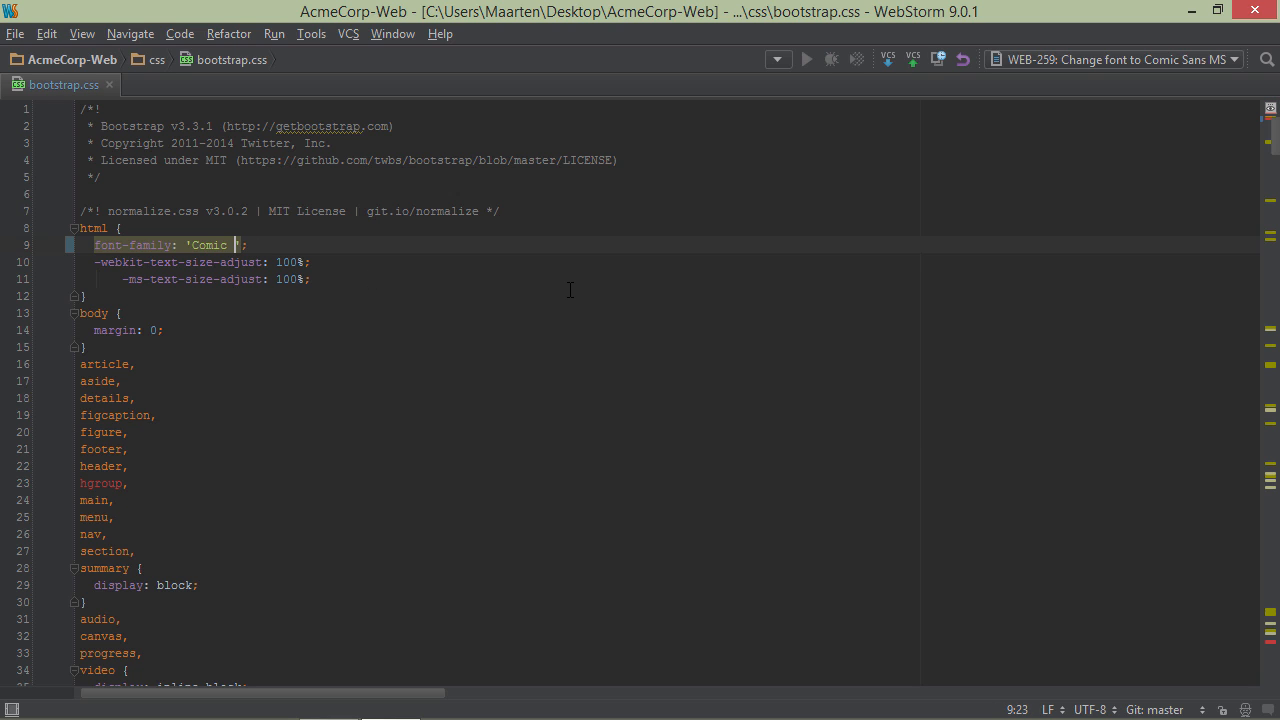
{"action": "type", "text": "Sans MS"}
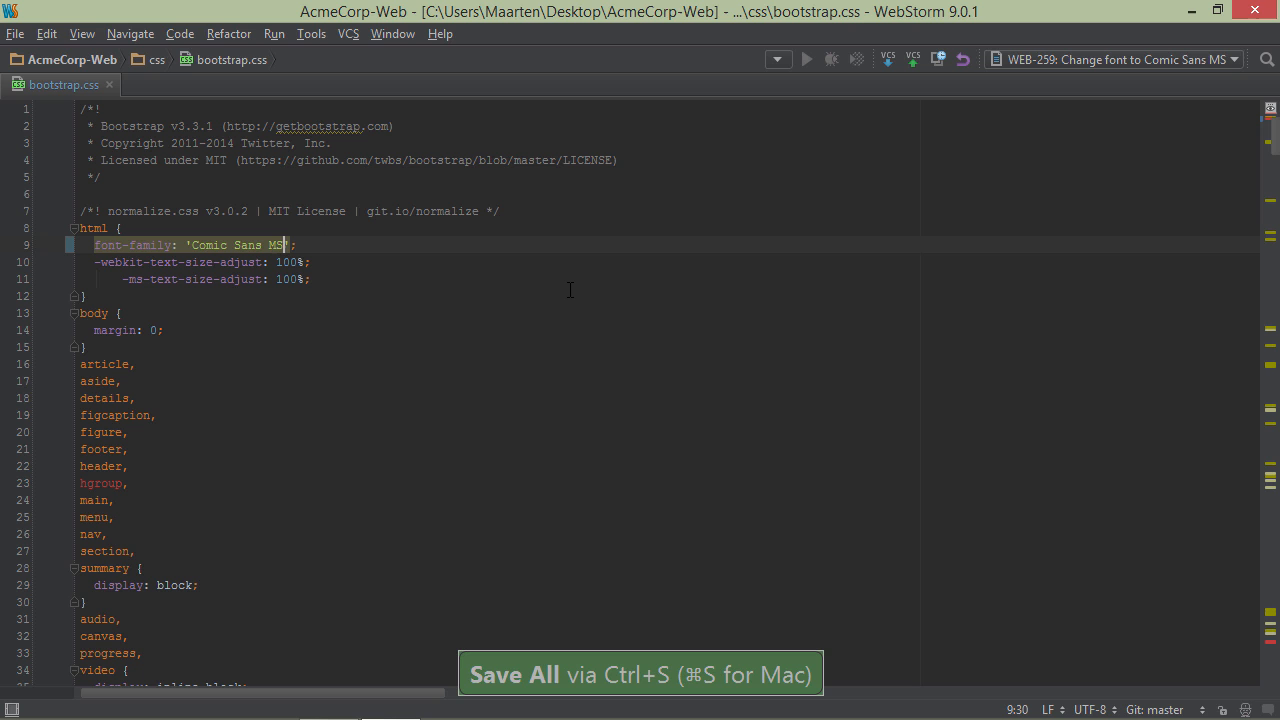
{"action": "left_click", "coordinate": [910, 60]}
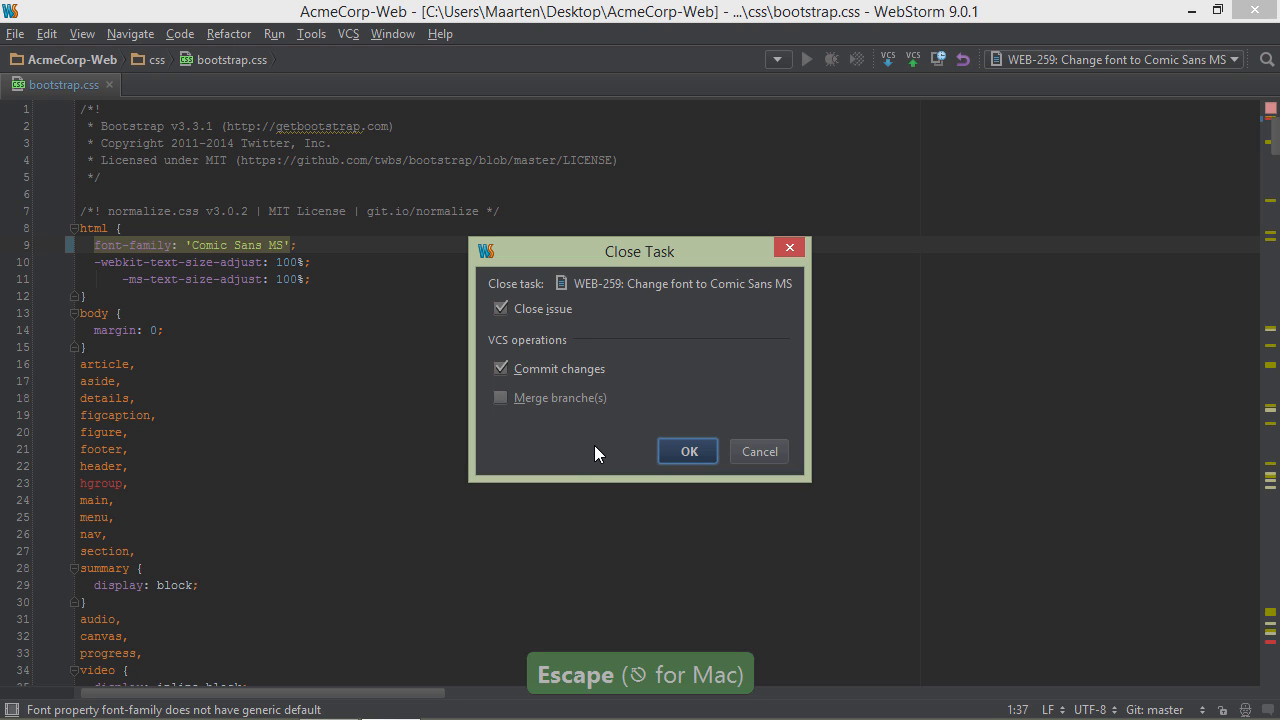
- Confirm closing WEB-259 with Close issue and Commit changes checked, then switch to the browser
{"action": "left_click", "coordinate": [688, 452]}
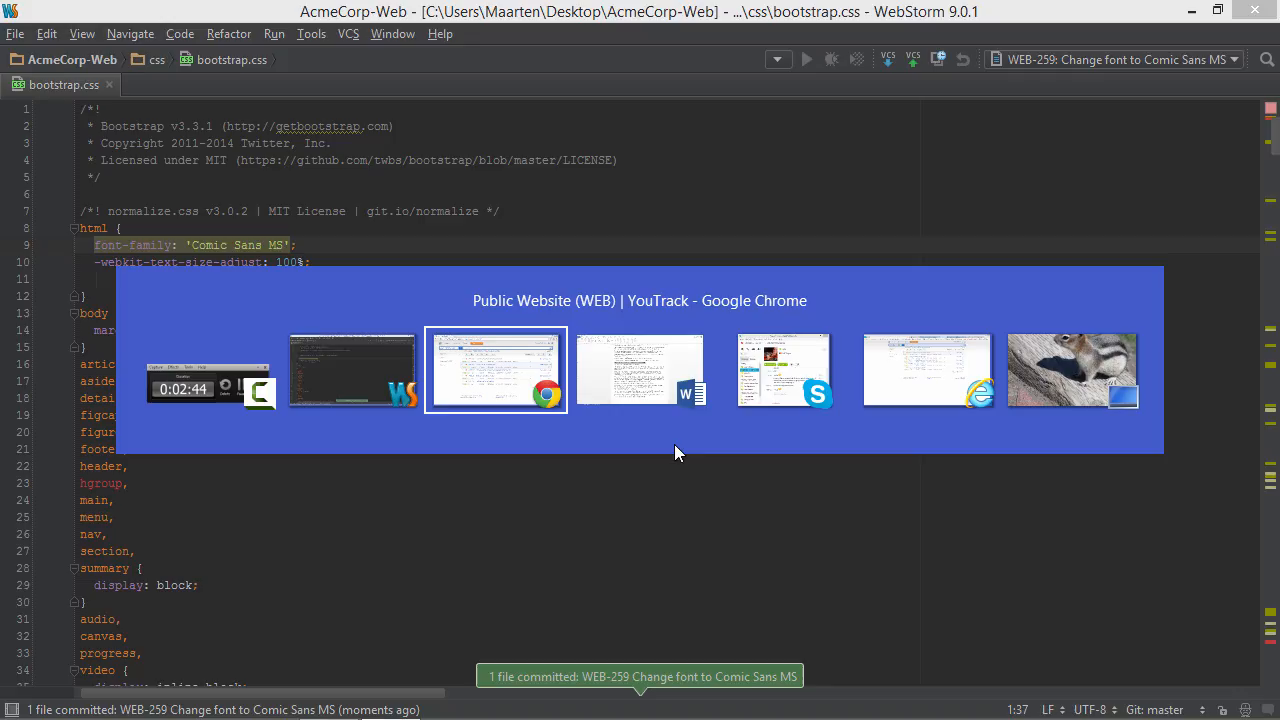
{"action": "left_click", "coordinate": [496, 370]}
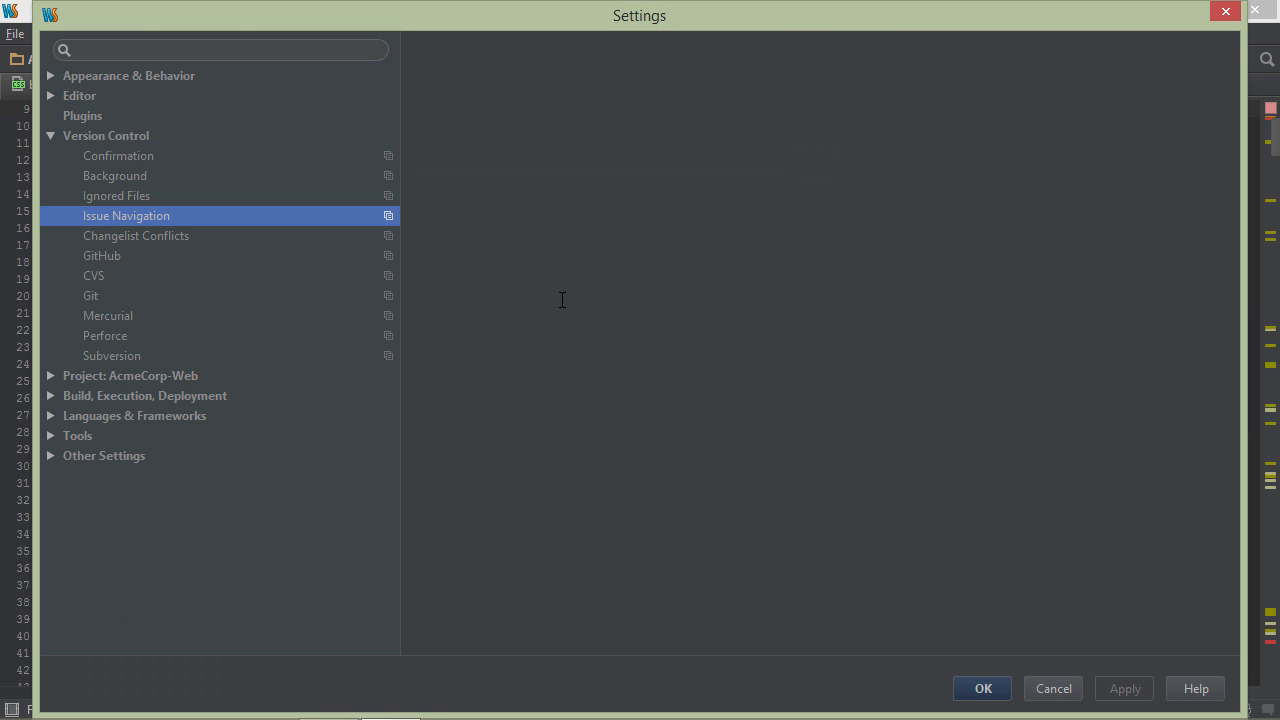
{"action": "left_click", "coordinate": [126, 216]}
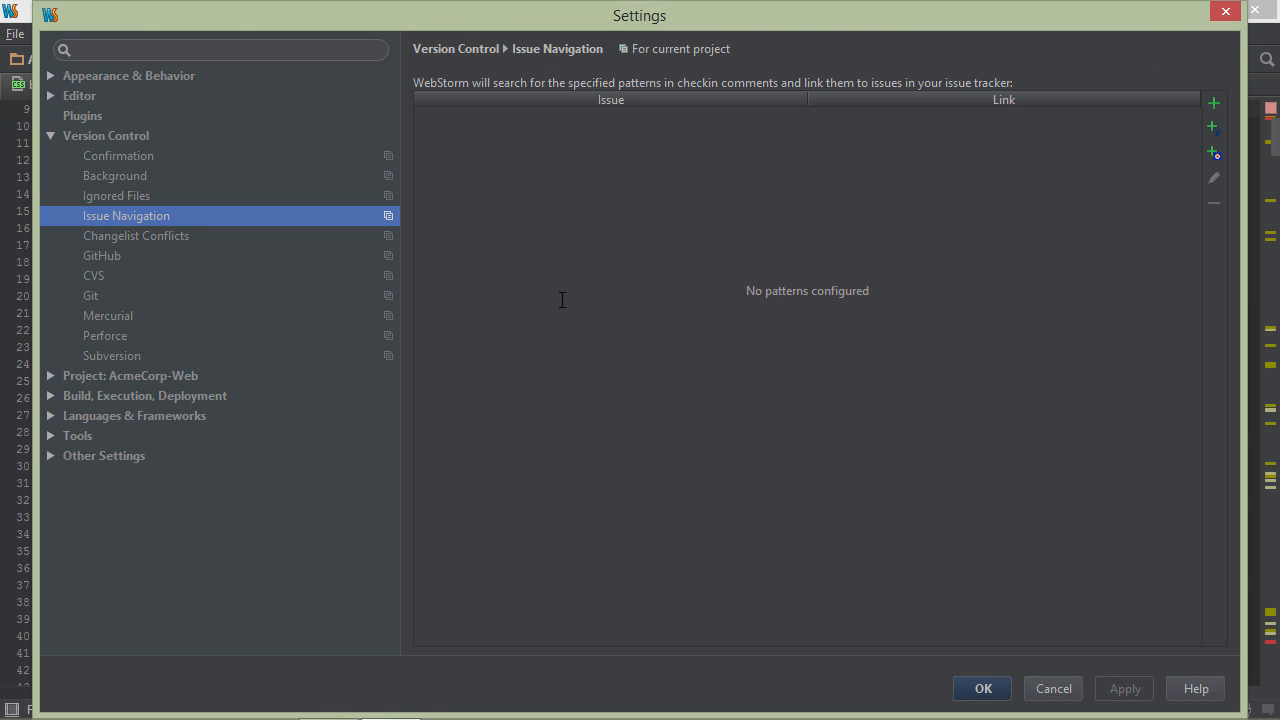
{"action": "mouse_move", "coordinate": [570, 308]}
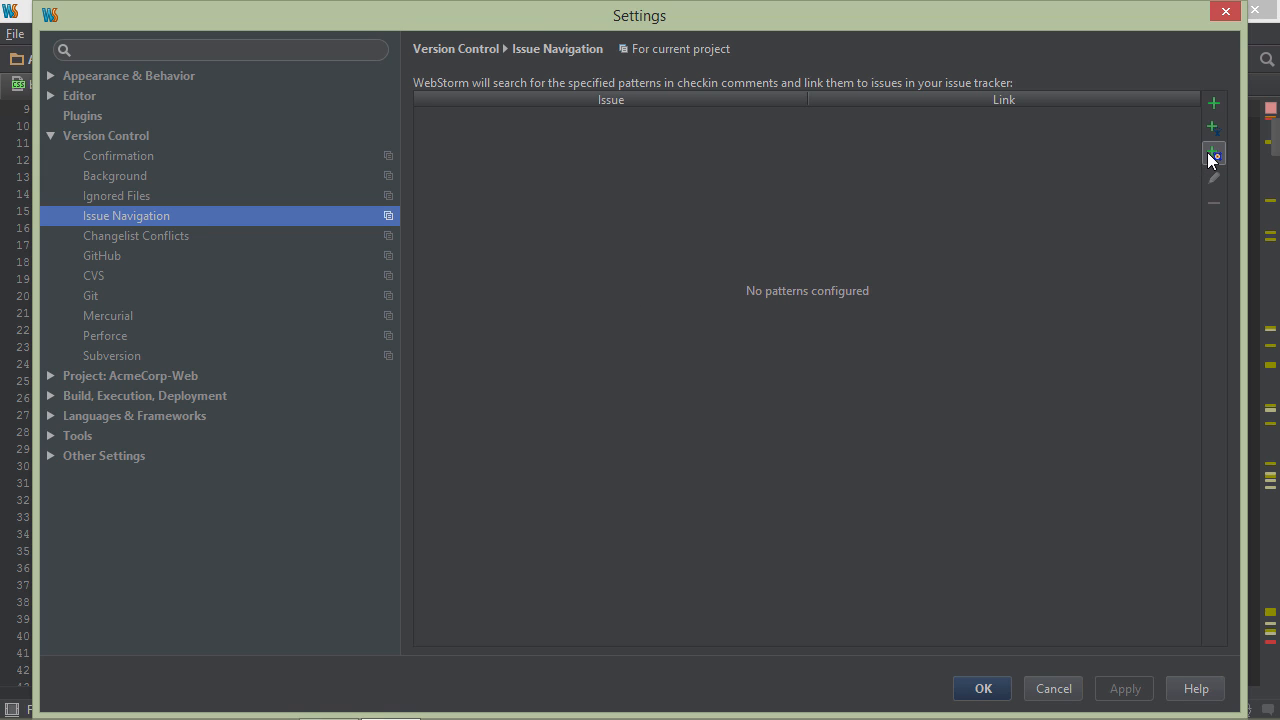
{"action": "left_click", "coordinate": [1212, 152]}
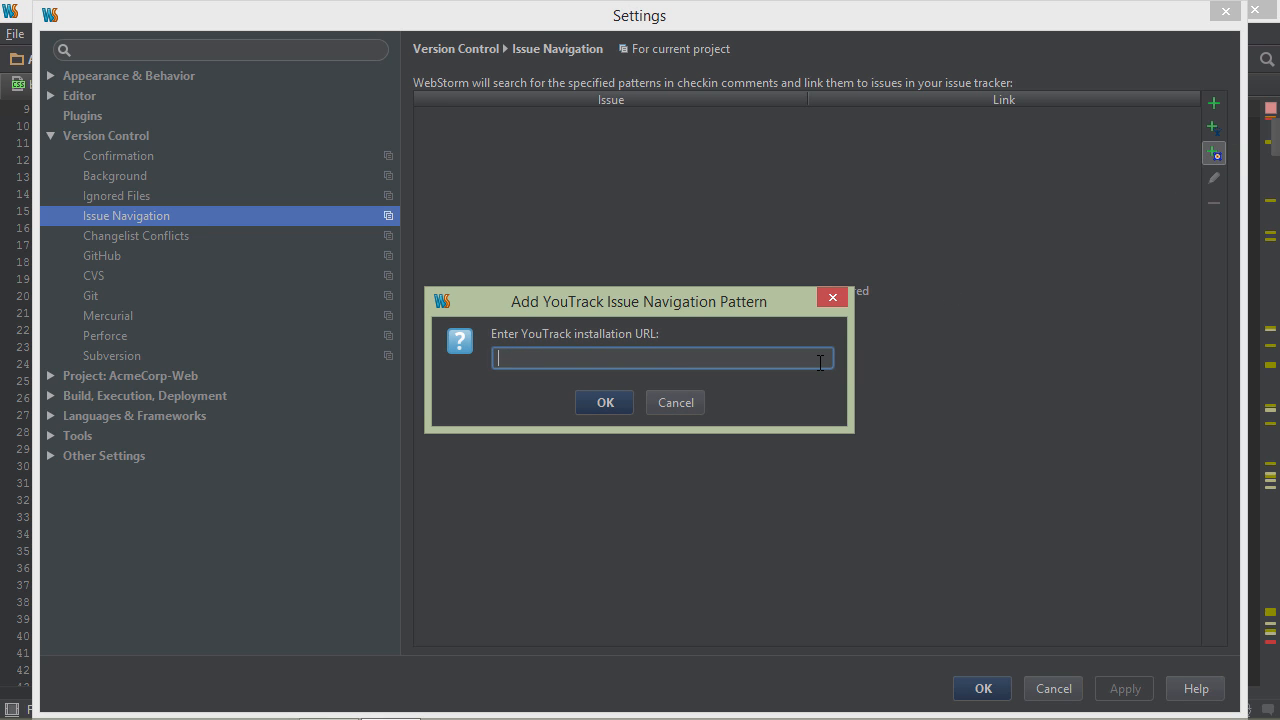
{"action": "type", "text": "http://maarten-demo.myjetbrains.com/youtrack"}
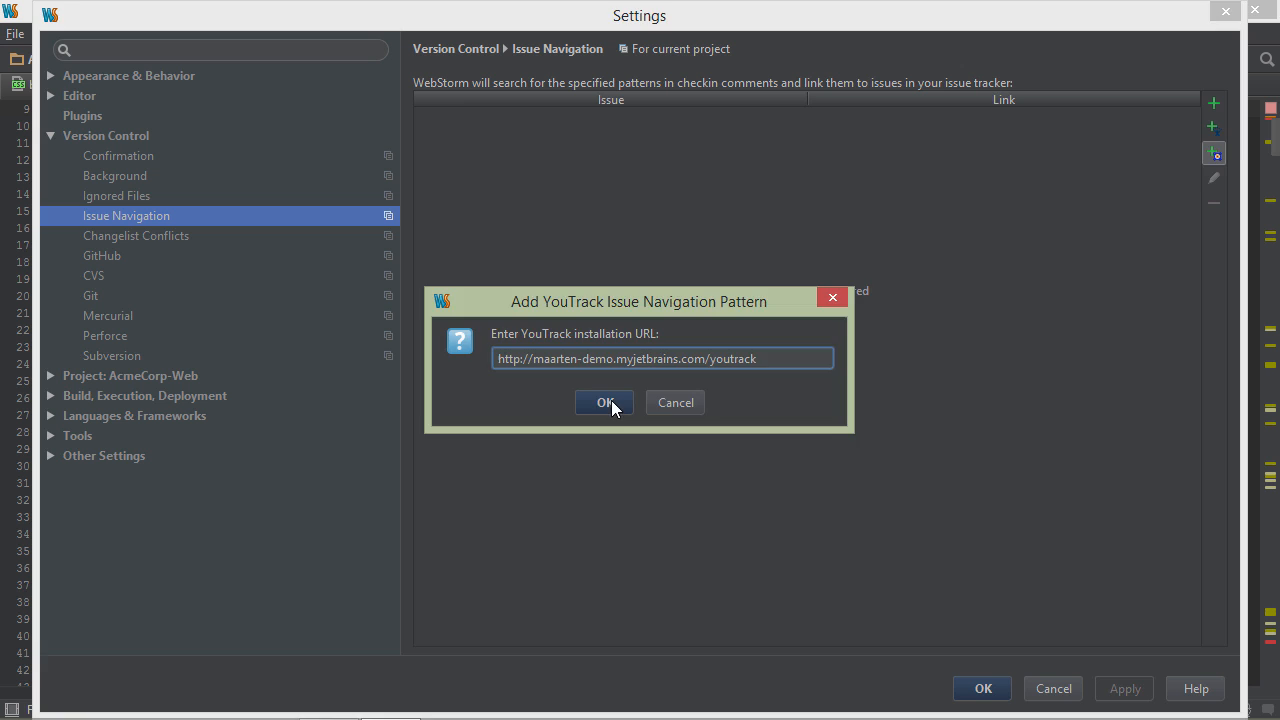
{"action": "left_click", "coordinate": [604, 402]}
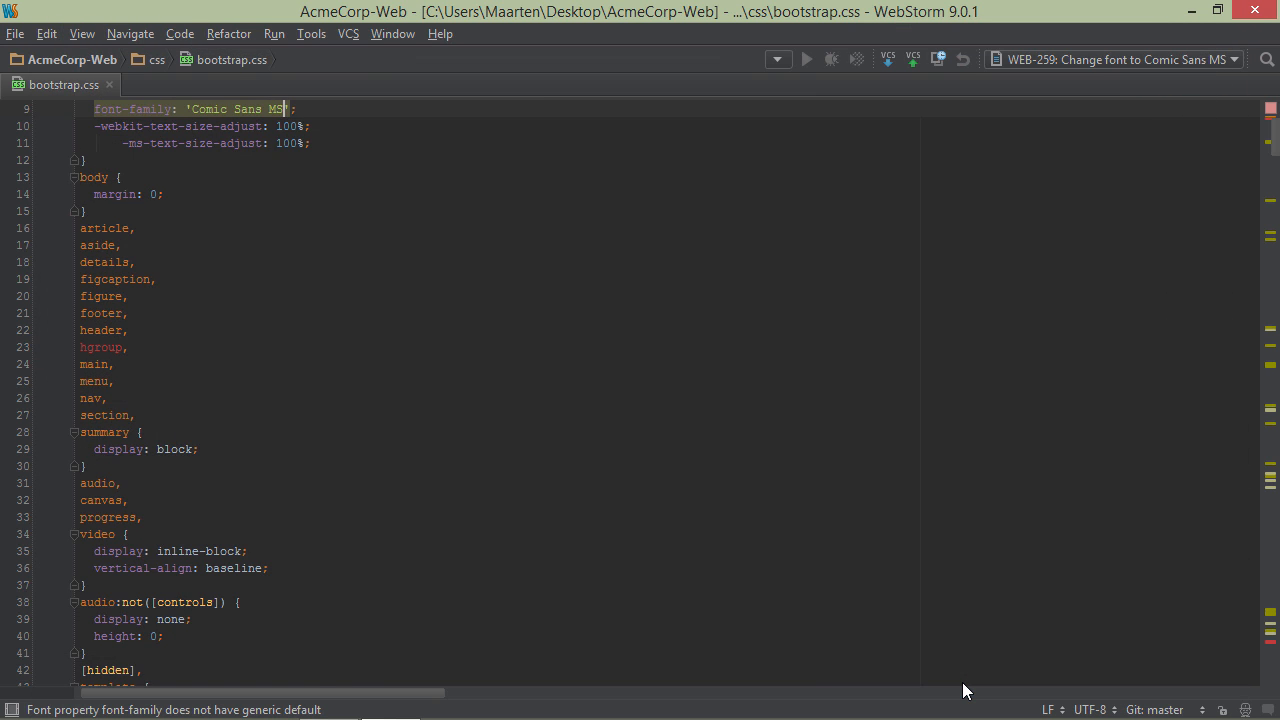
- Show Git history for the project root and open the linked issue WEB-261 in the browser
{"action": "key", "text": "Alt+1"}
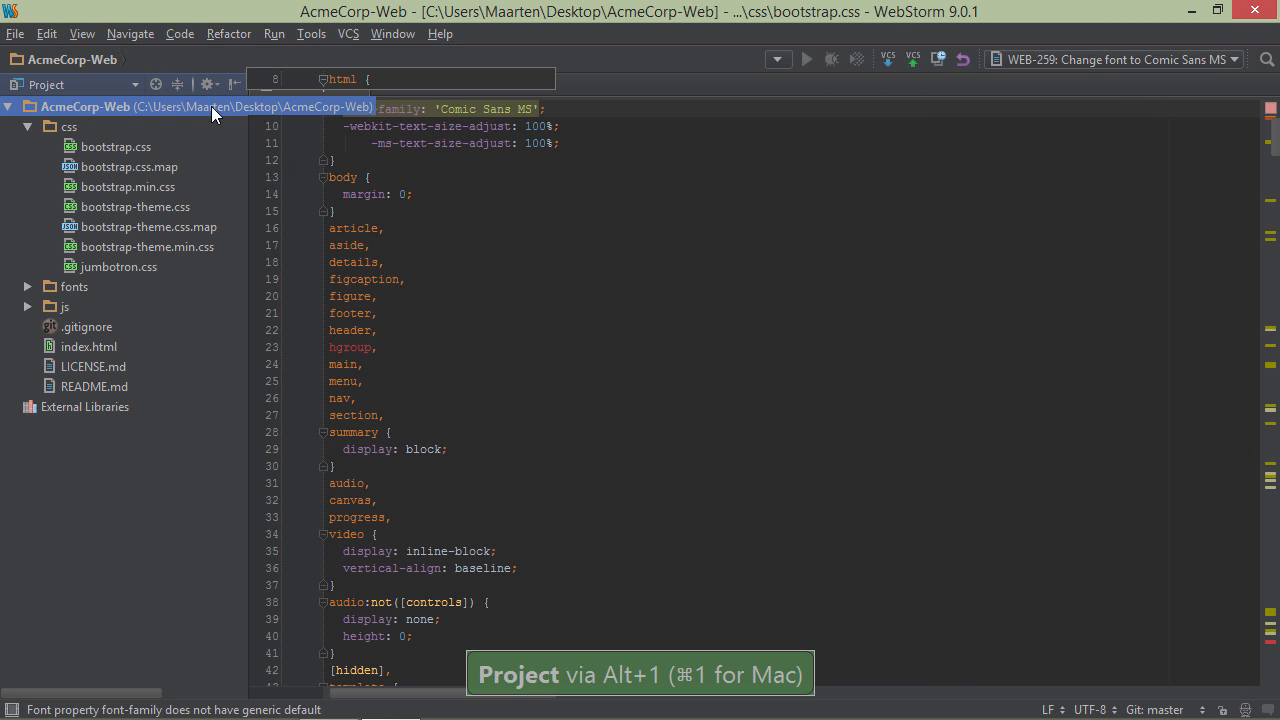
{"action": "right_click", "coordinate": [210, 106]}
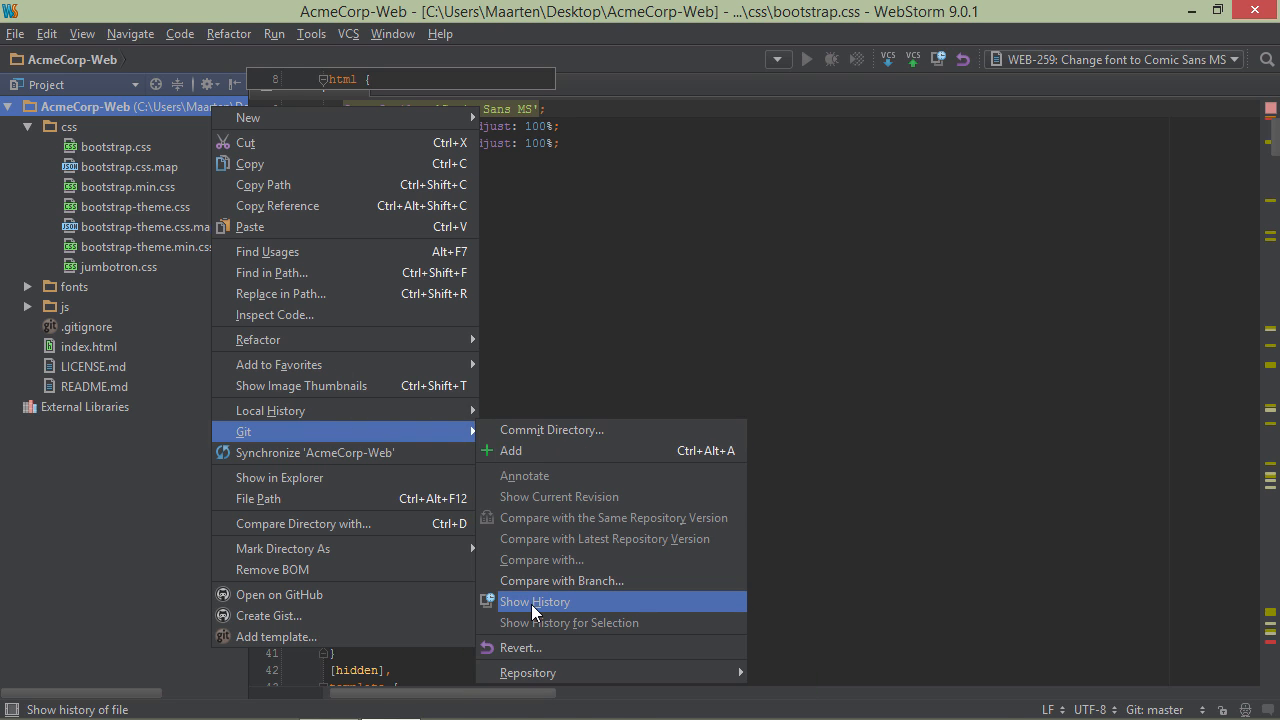
{"action": "left_click", "coordinate": [536, 600]}
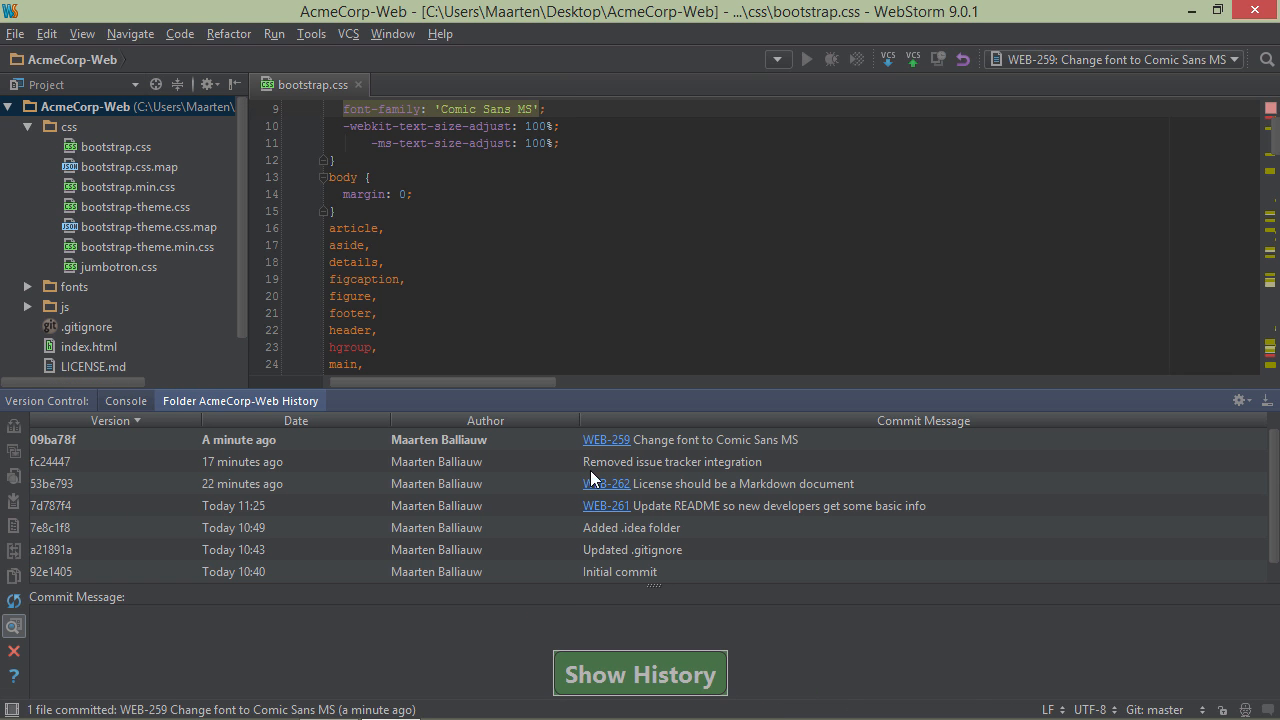
{"action": "mouse_move", "coordinate": [604, 486]}
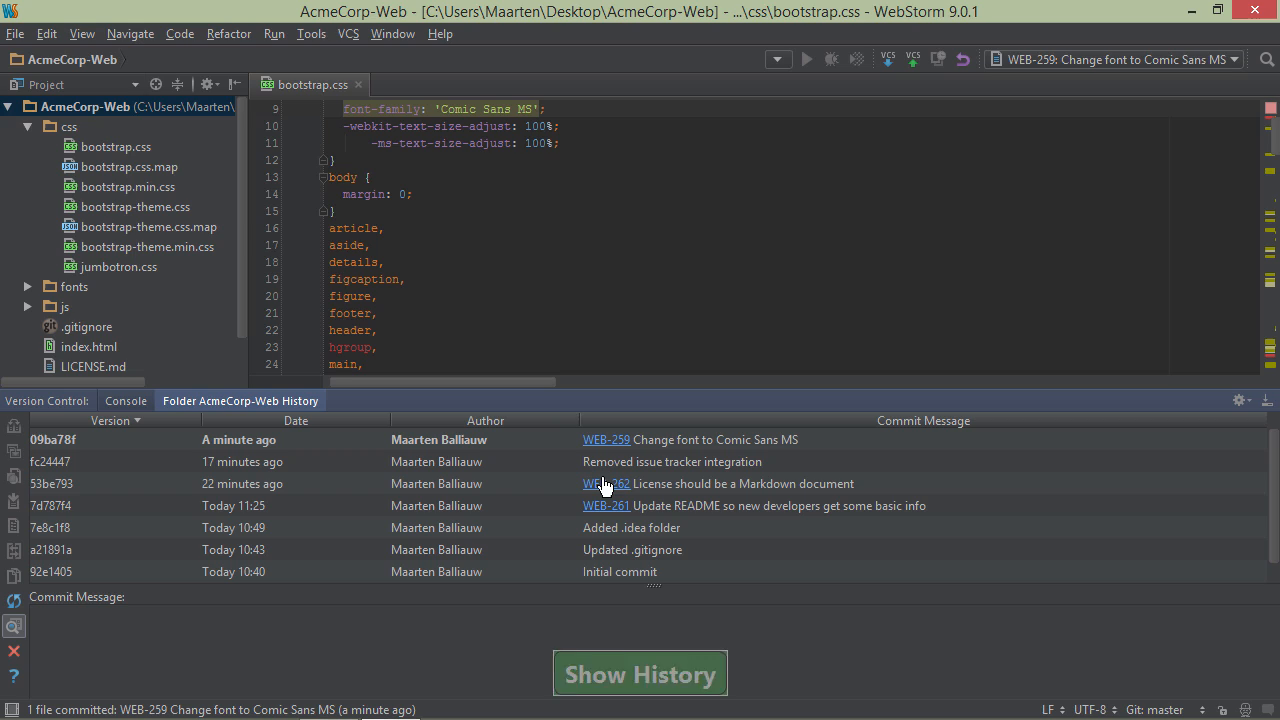
{"action": "mouse_move", "coordinate": [604, 518]}
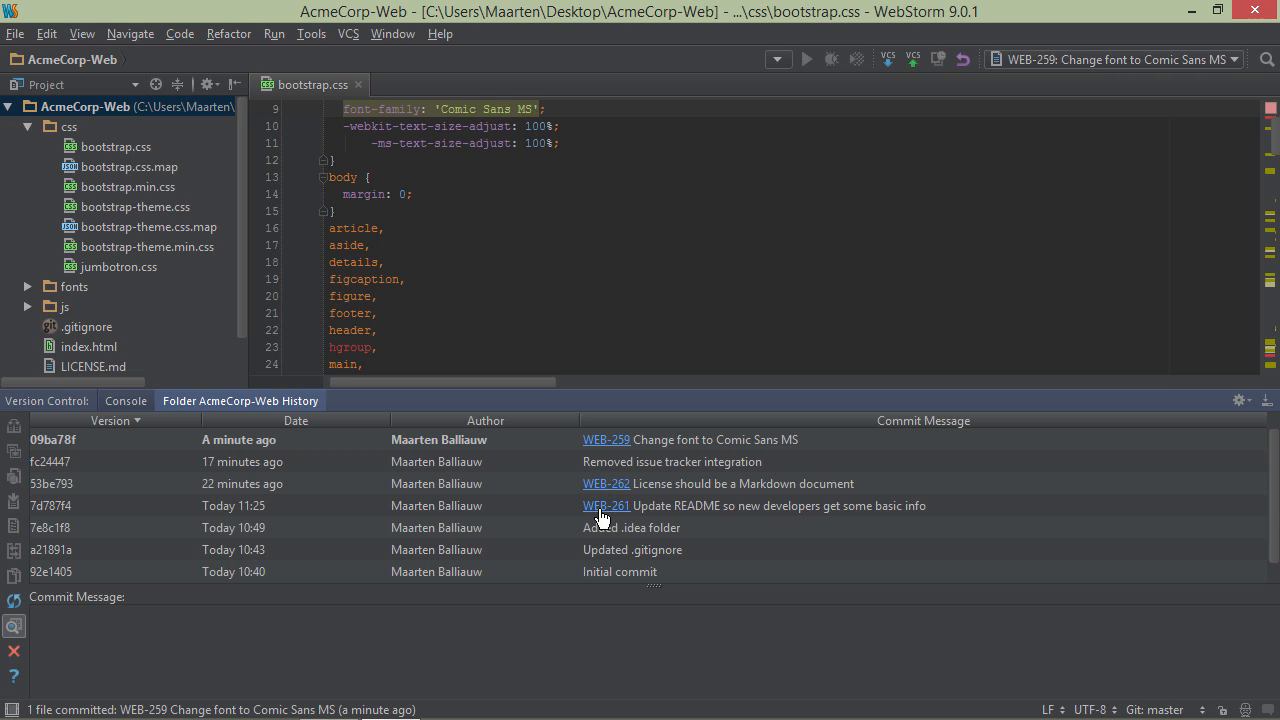
{"action": "left_click", "coordinate": [606, 504]}
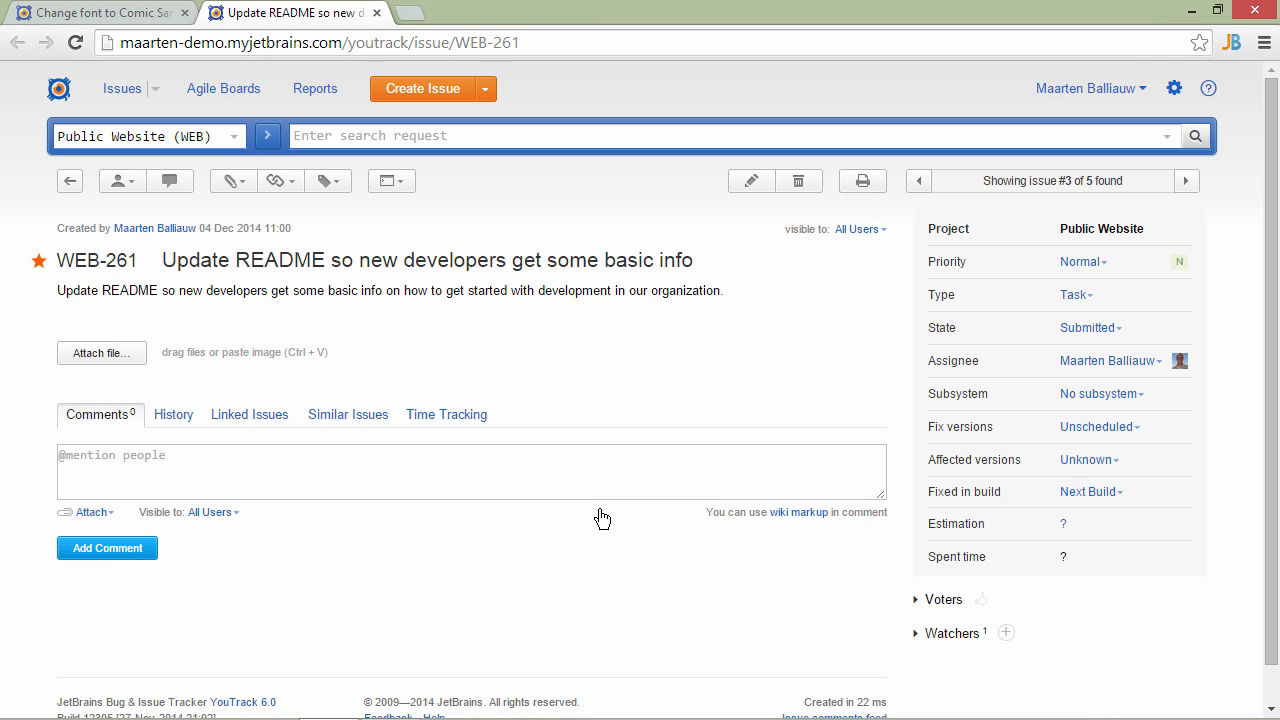